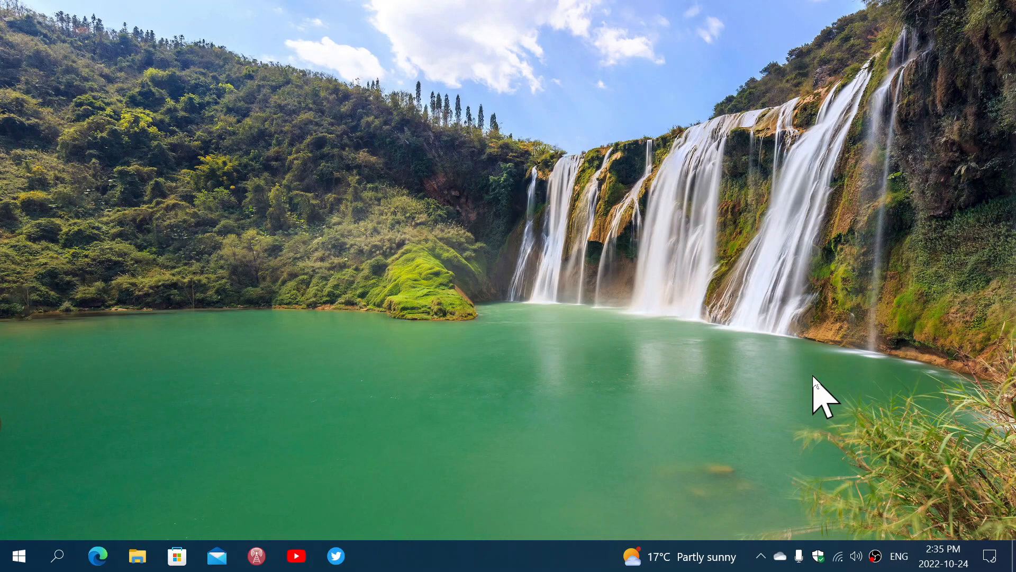
mouse_move(839, 547)
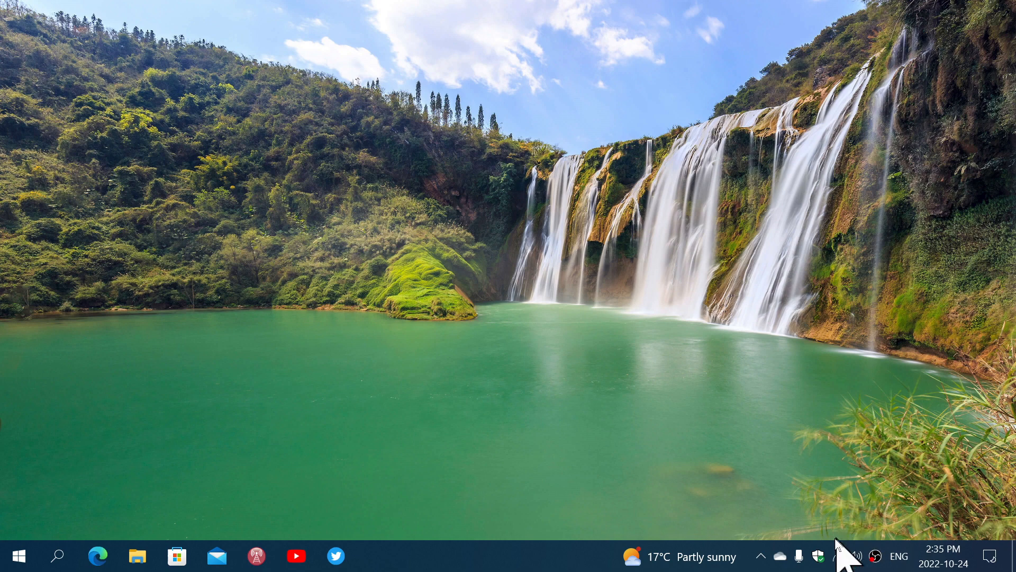
- Launch Windows Security from the tray shield and go to App & browser control
left_click(816, 556)
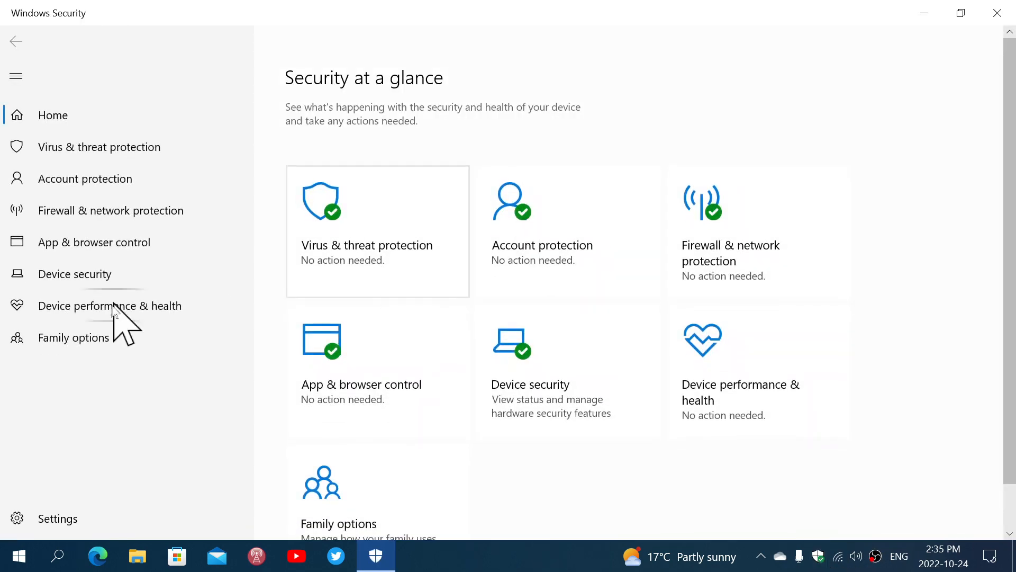
mouse_move(386, 370)
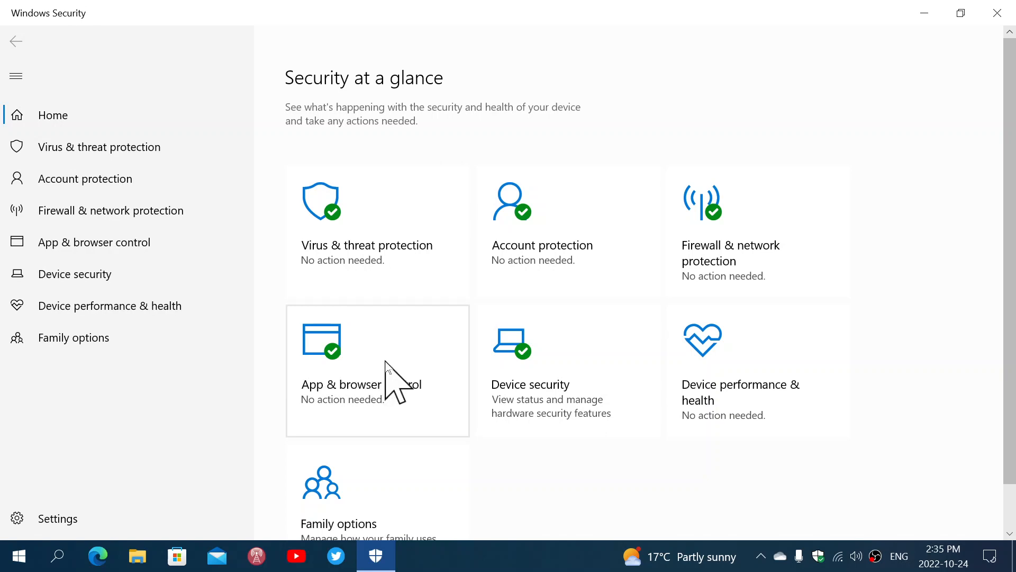
left_click(376, 371)
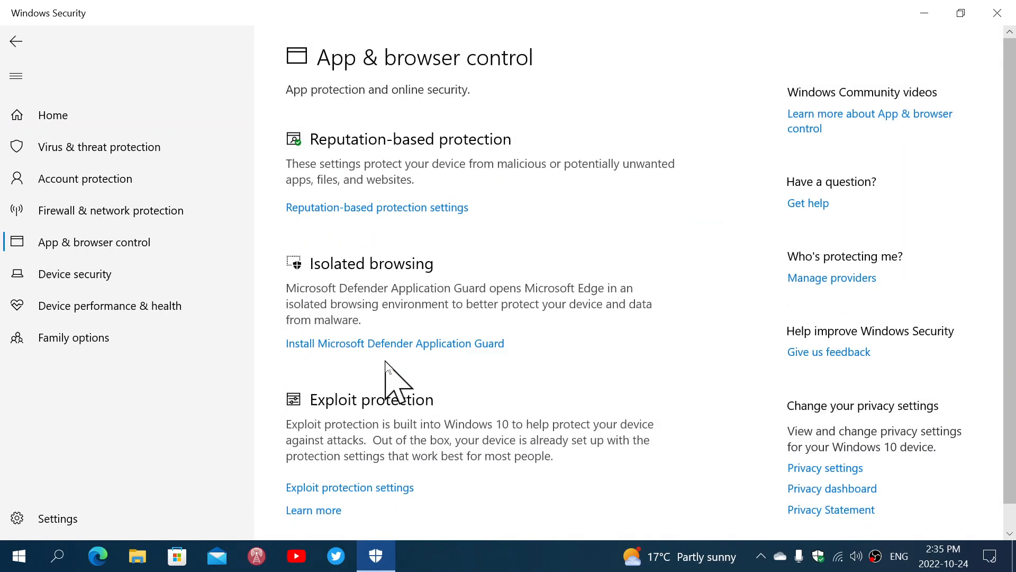
mouse_move(622, 362)
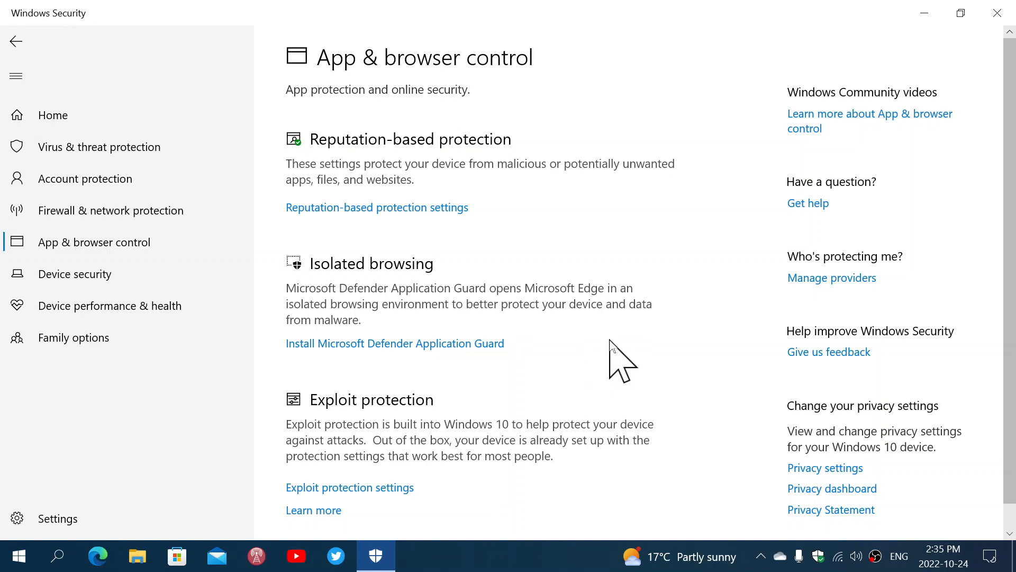
mouse_move(378, 157)
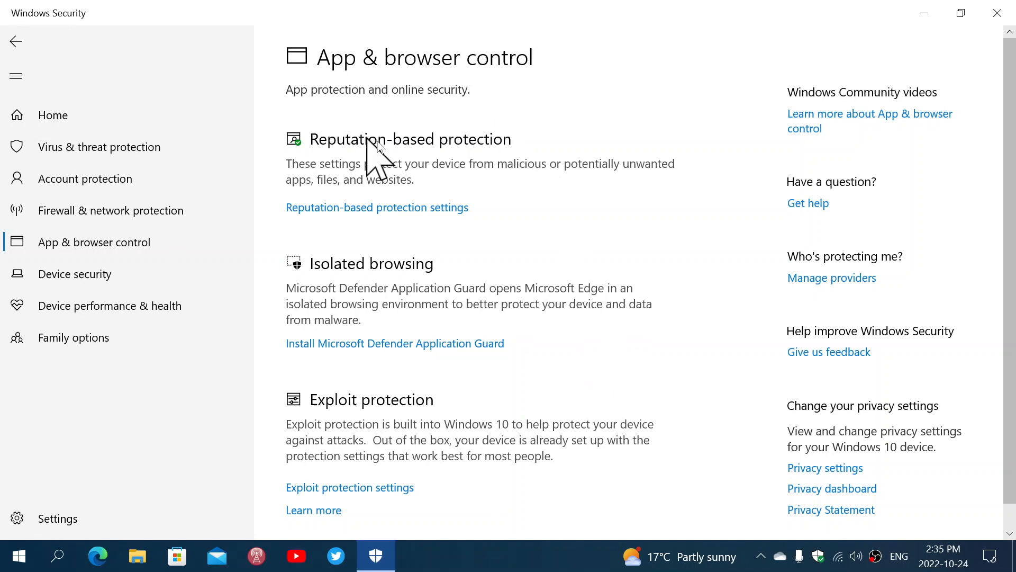
mouse_move(516, 230)
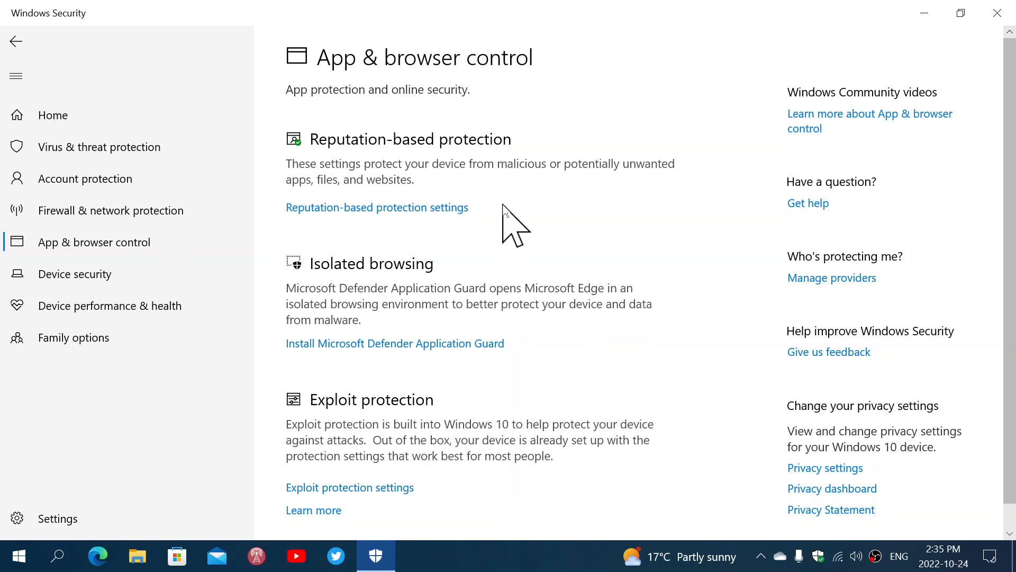
- Show the Reputation-based protection settings with SmartScreen options for apps, Edge and unwanted apps
left_click(377, 207)
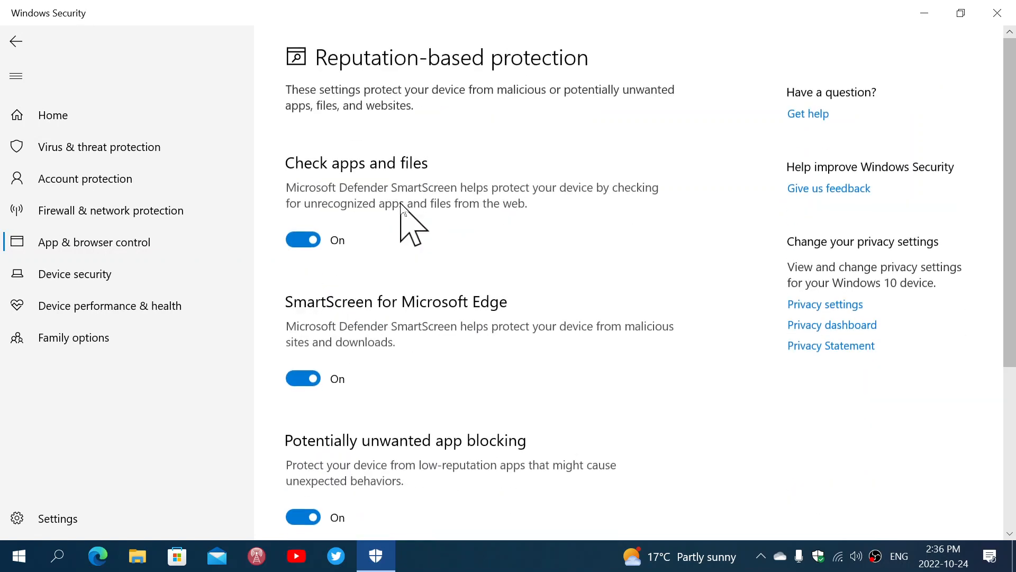
mouse_move(547, 288)
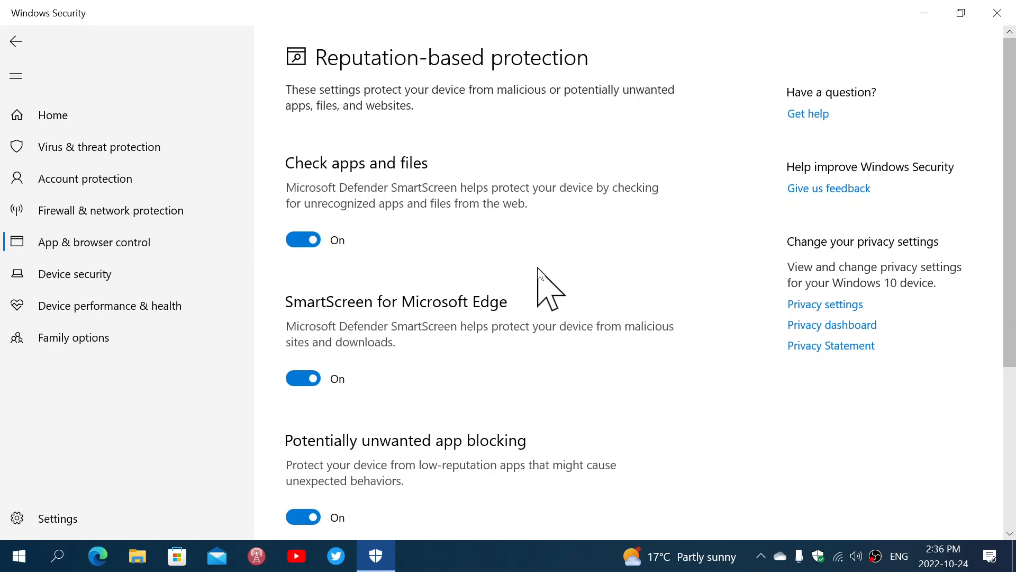
scroll("down", 3)
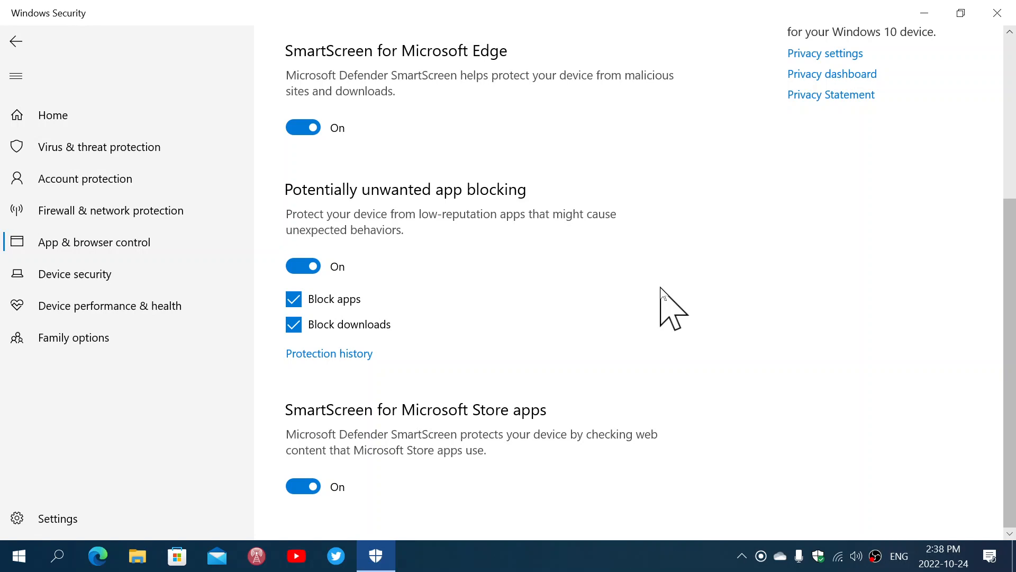
scroll("up", 3)
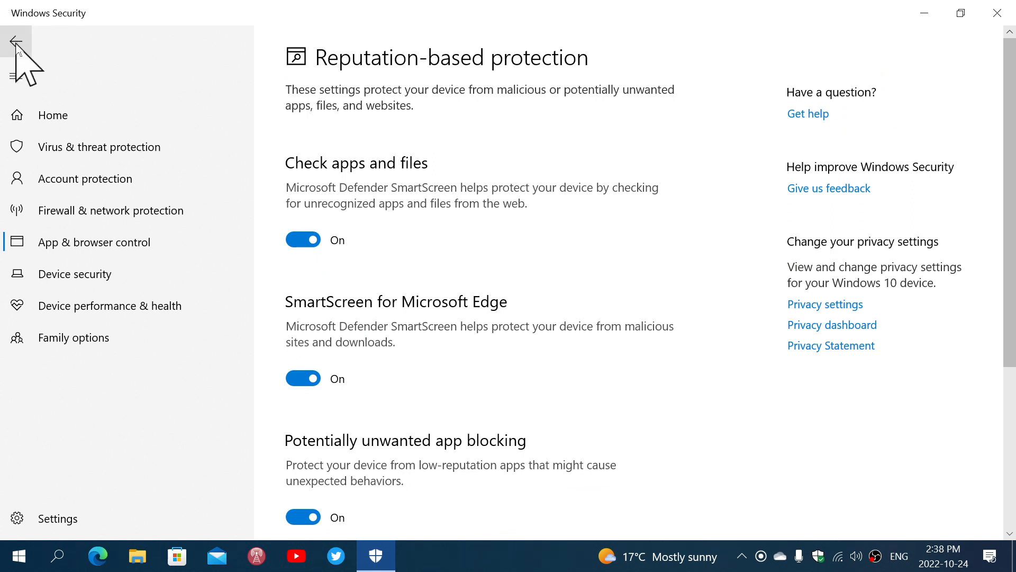
mouse_move(659, 278)
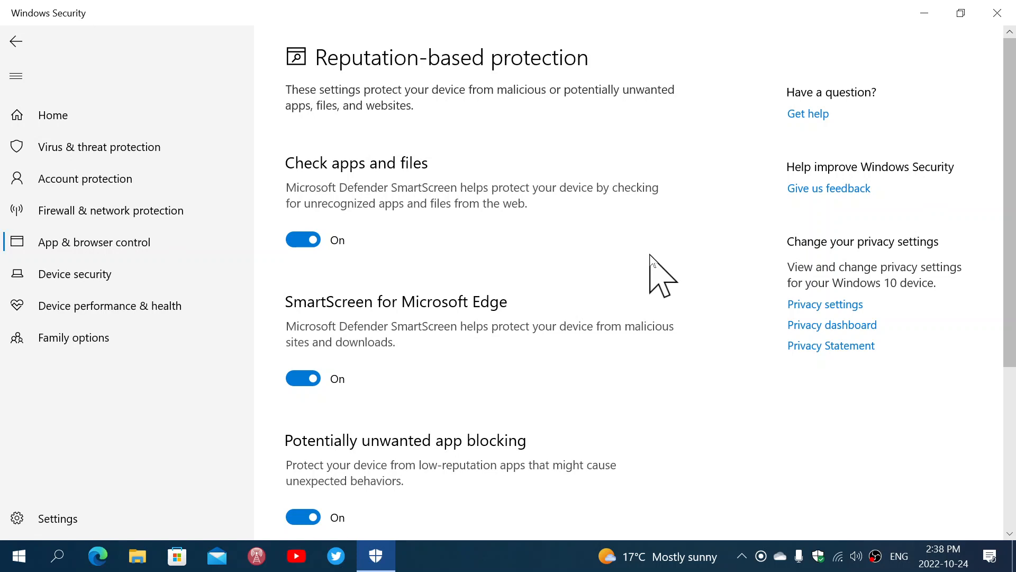
mouse_move(12, 49)
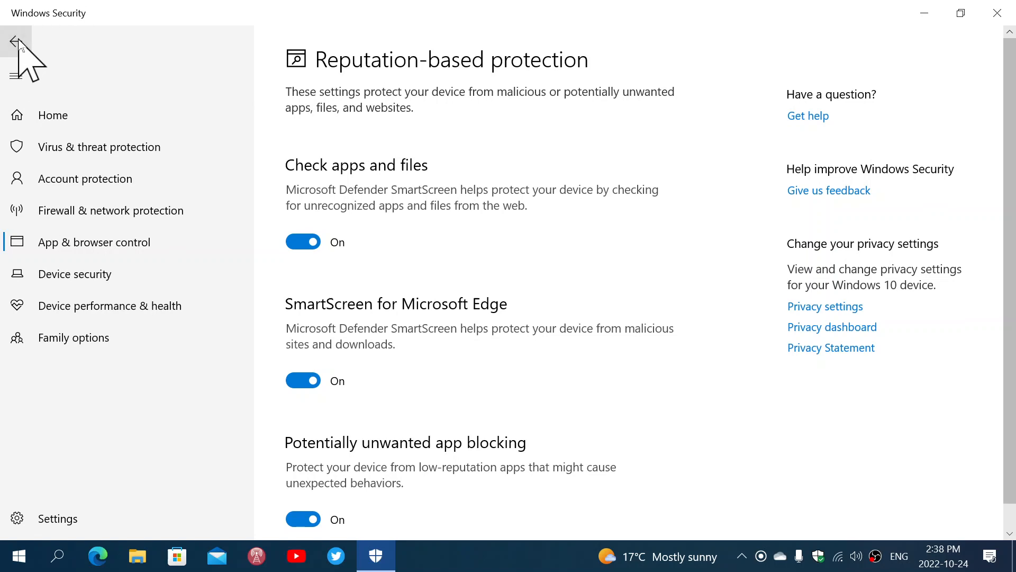
- Return to the App & browser control overview and bring the Exploit protection section into view
left_click(16, 41)
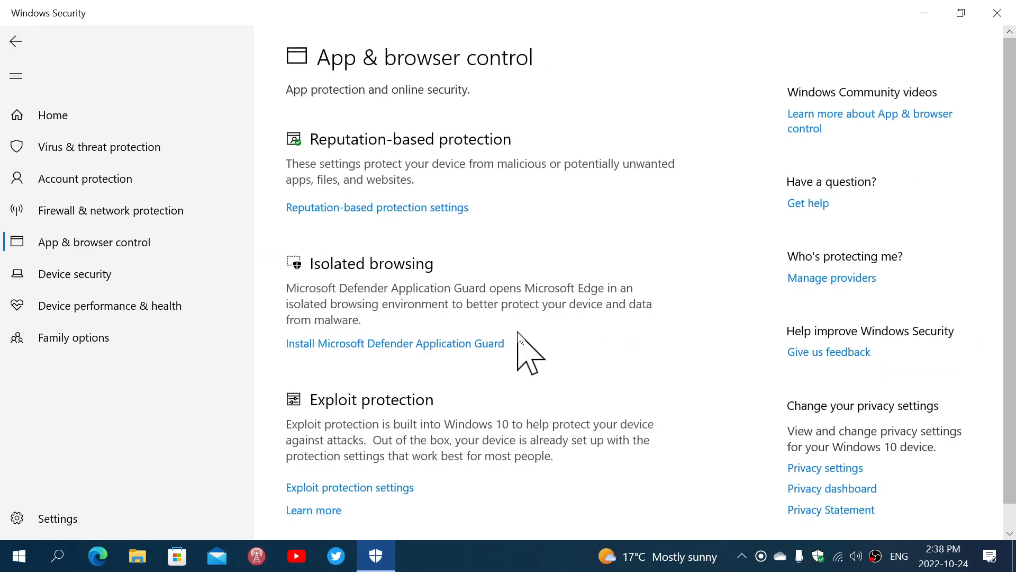
mouse_move(512, 379)
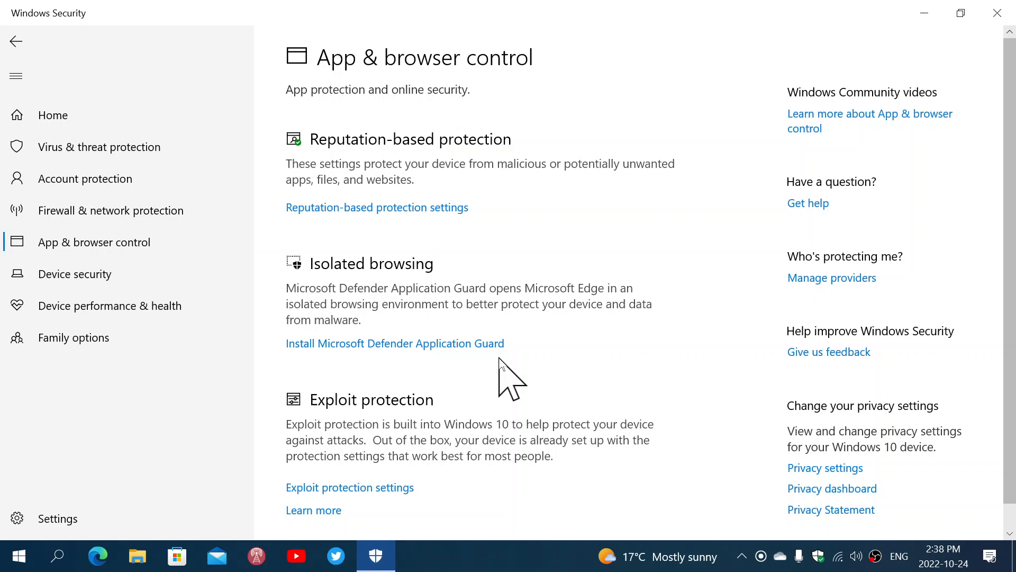
scroll("up", 3)
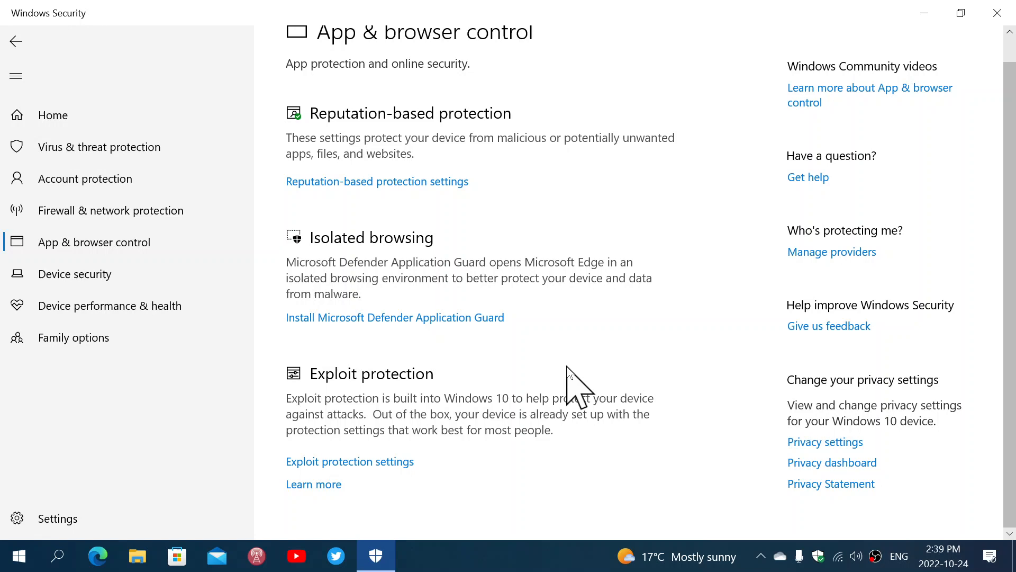
mouse_move(425, 561)
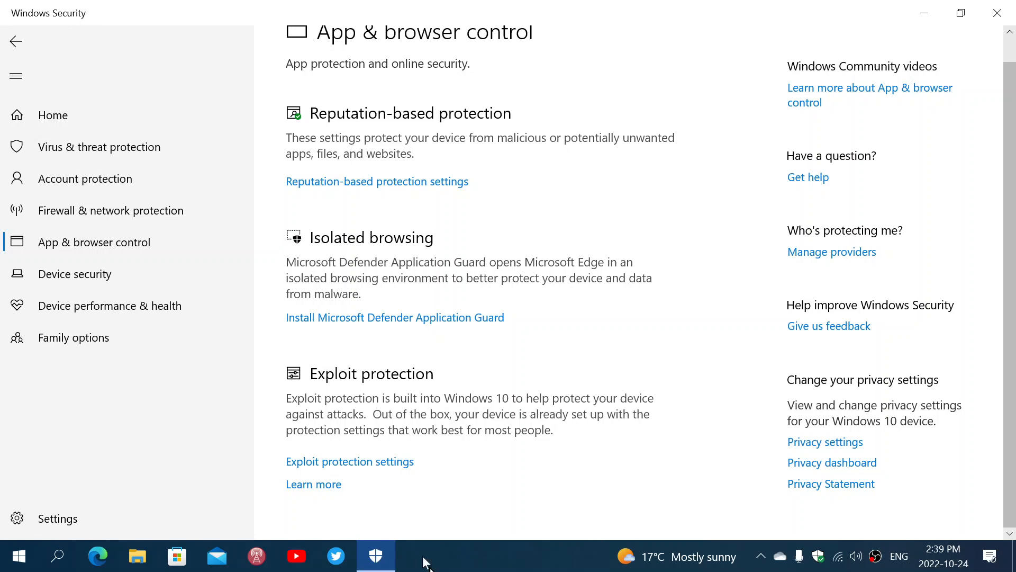
mouse_move(353, 467)
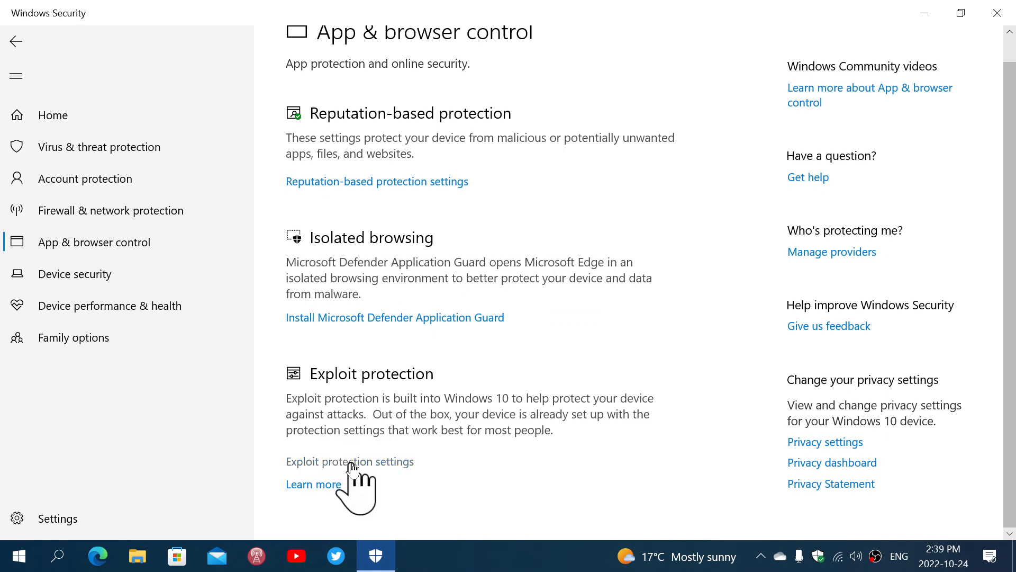
- Review the Exploit protection System settings list down to SEHOP and Validate heap integrity
left_click(350, 461)
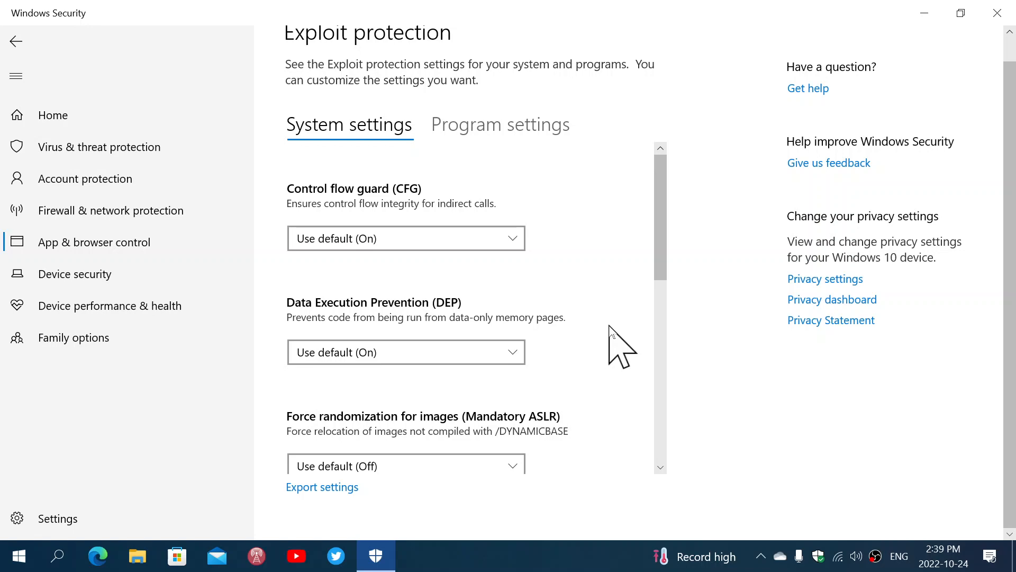
scroll("down", 3)
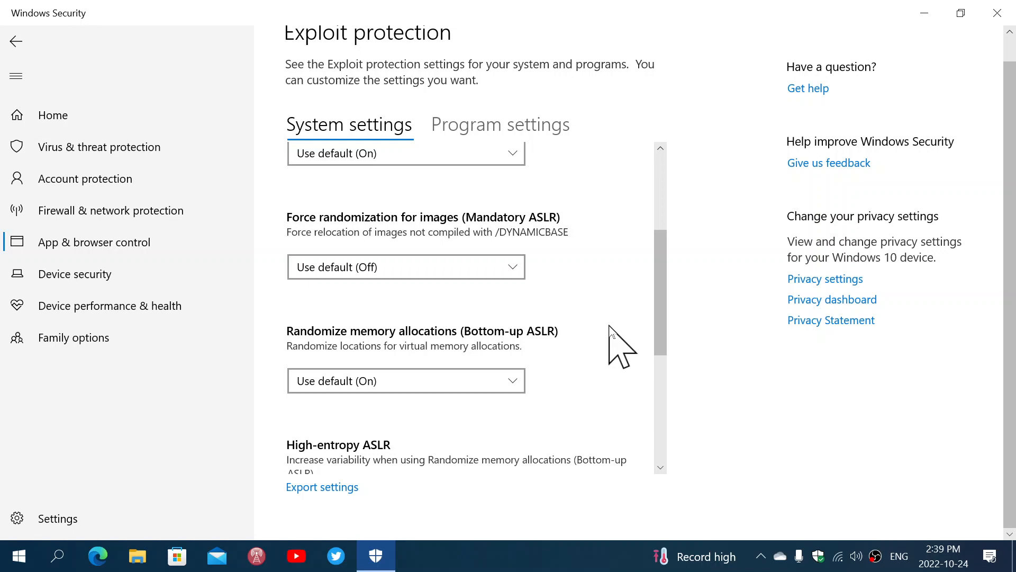
scroll("down", 3)
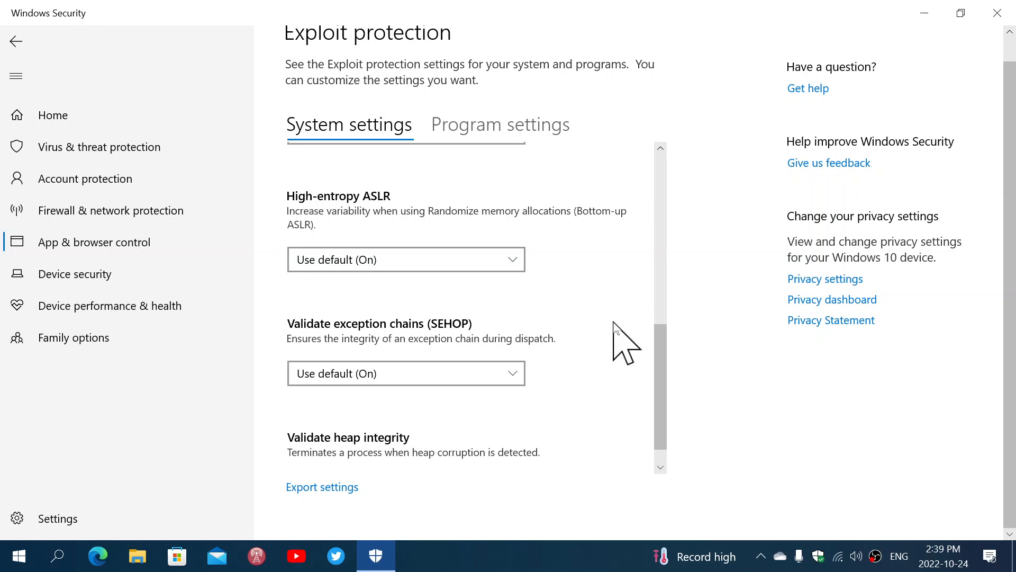
scroll("up", 3)
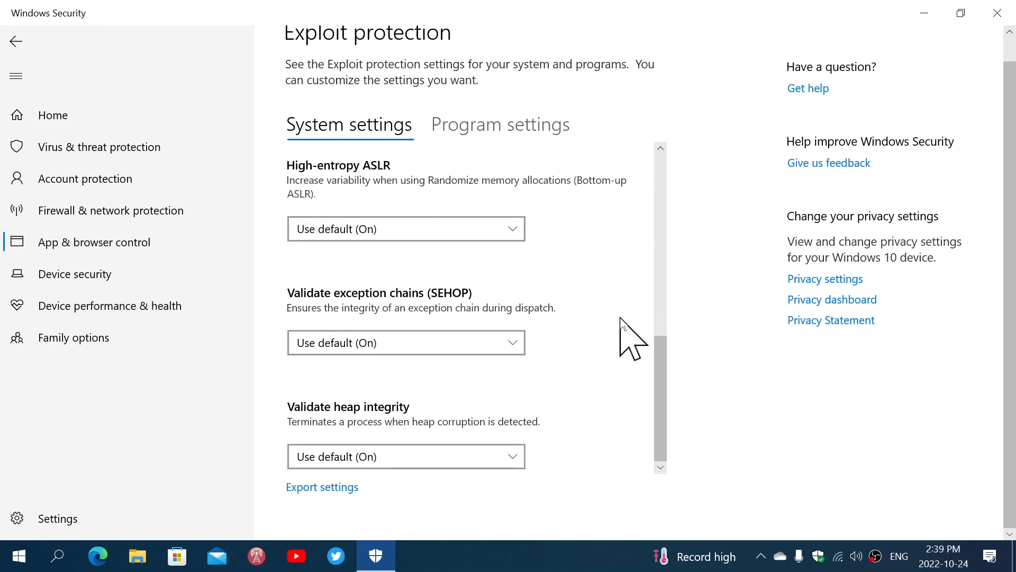
mouse_move(499, 379)
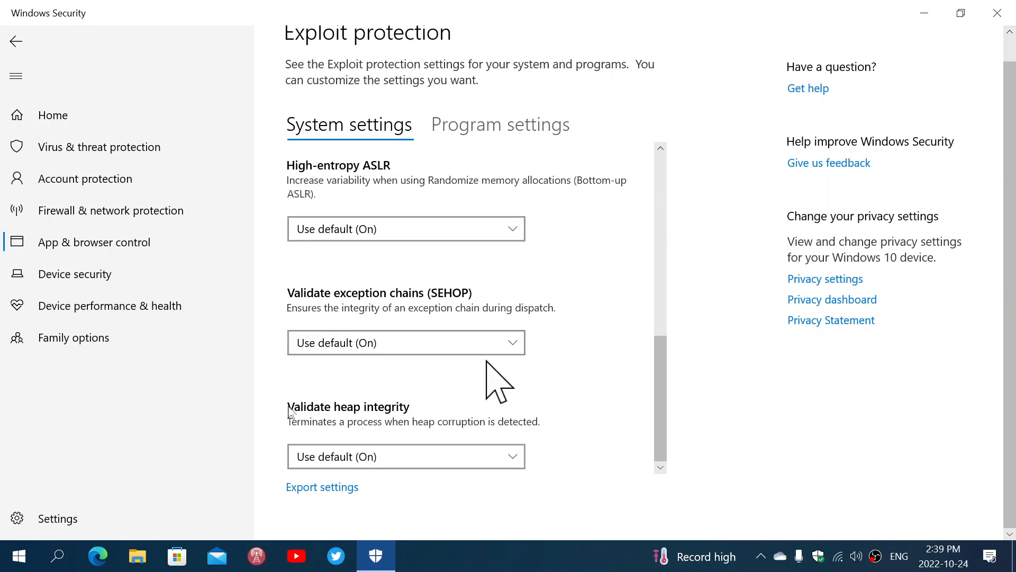
mouse_move(605, 348)
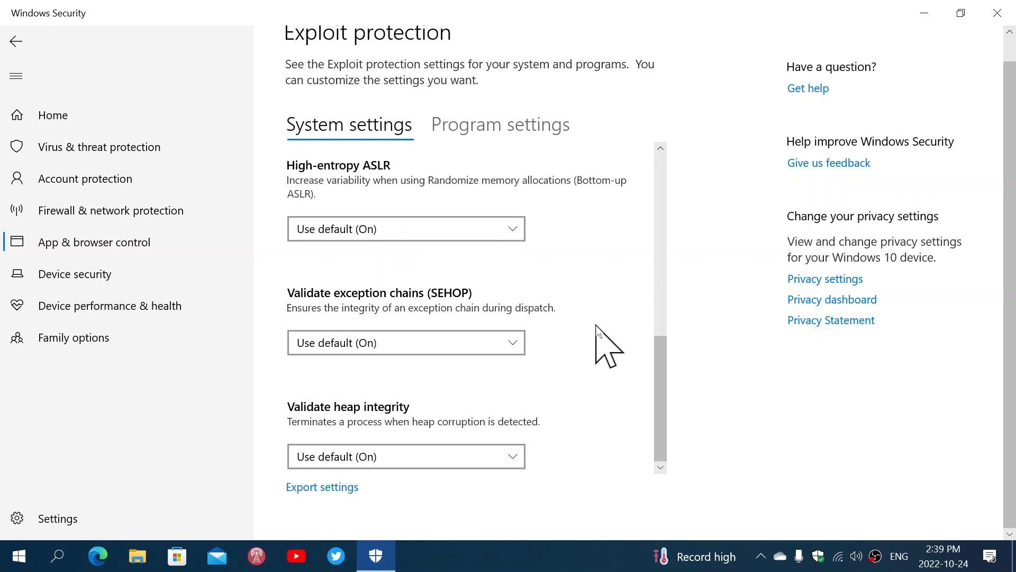
mouse_move(539, 116)
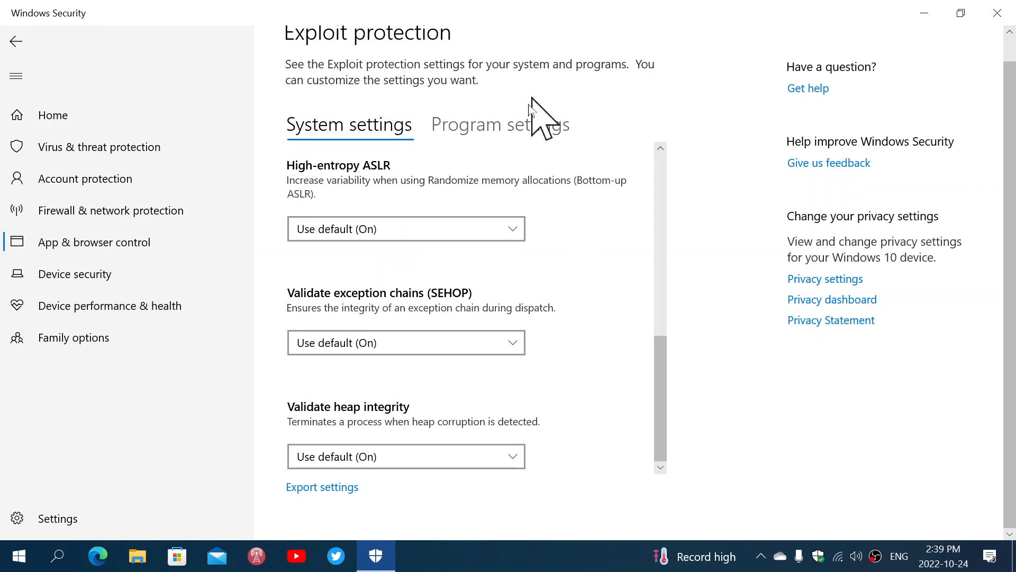
- Browse the Program settings list of per-program exploit overrides, then return to System settings
left_click(500, 124)
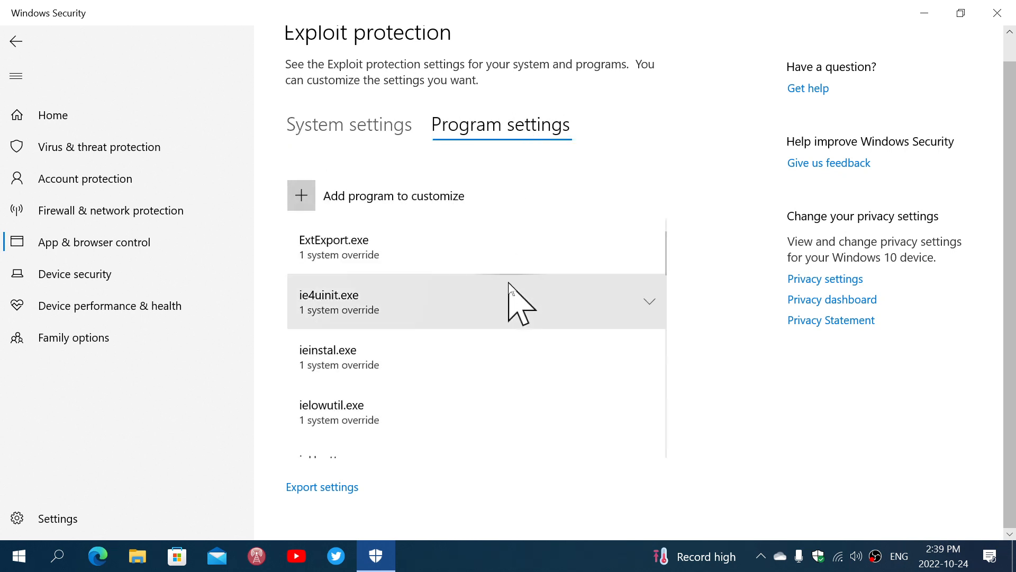
mouse_move(509, 363)
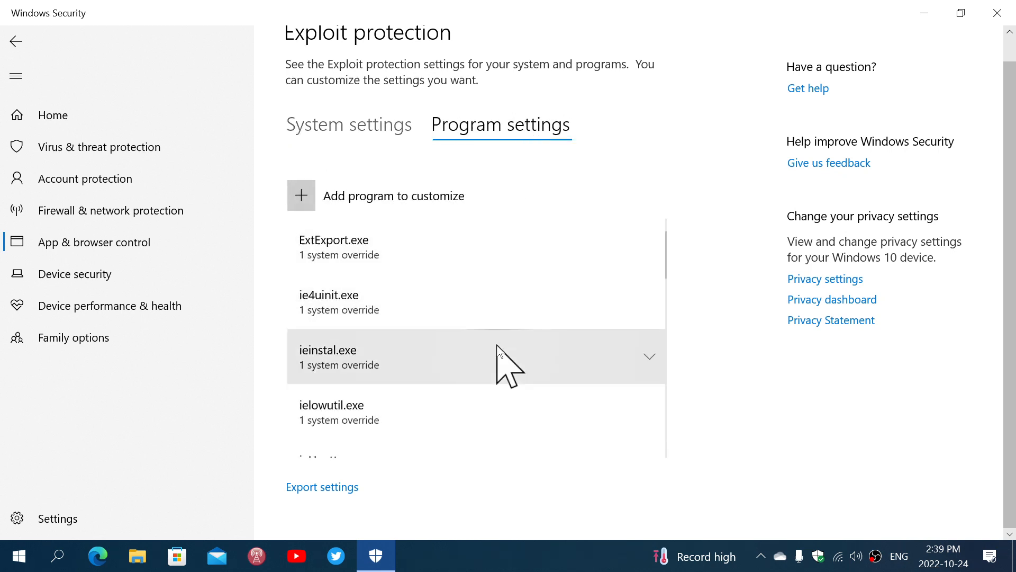
scroll("down", 3)
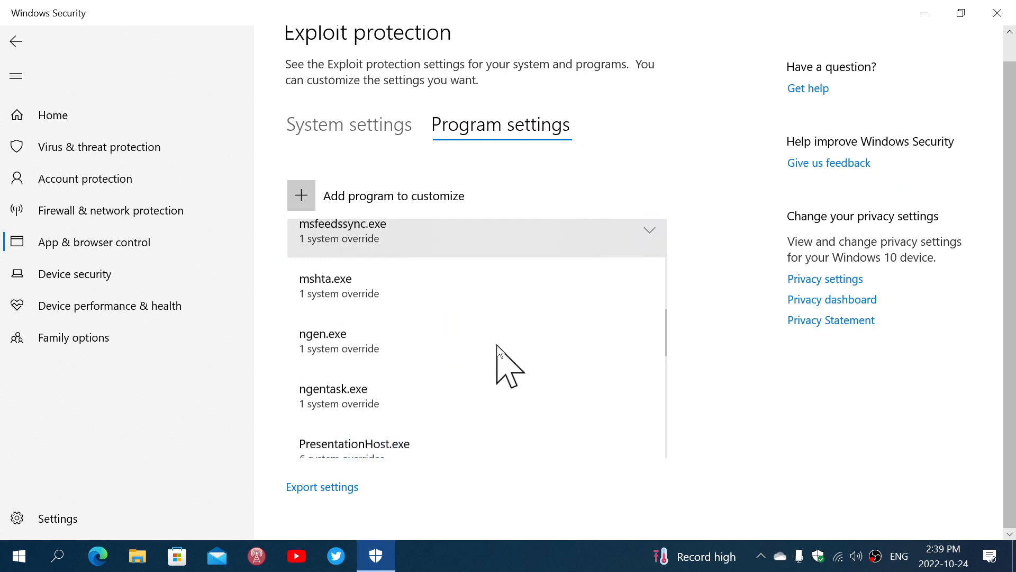
scroll("down", 3)
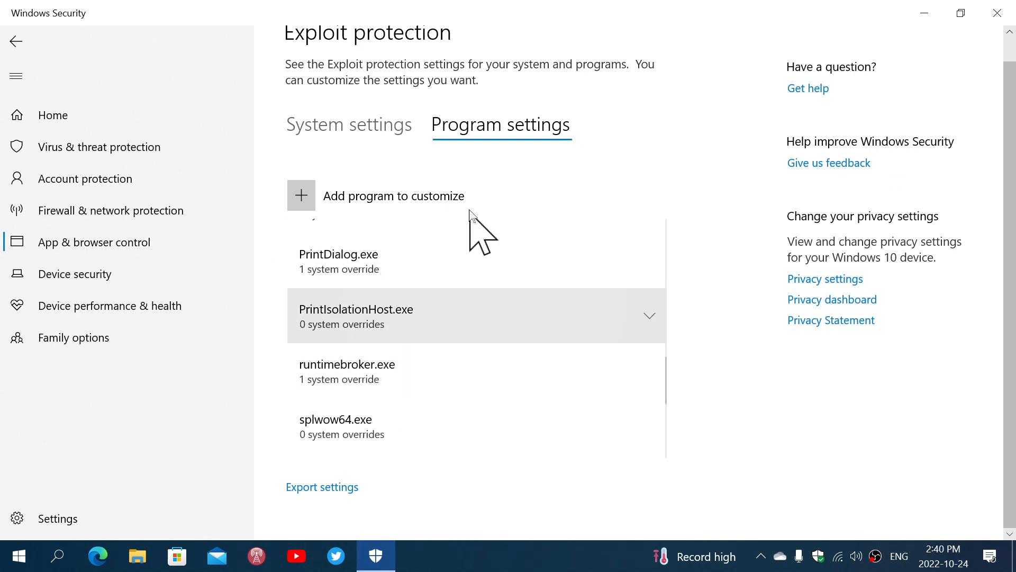
left_click(348, 125)
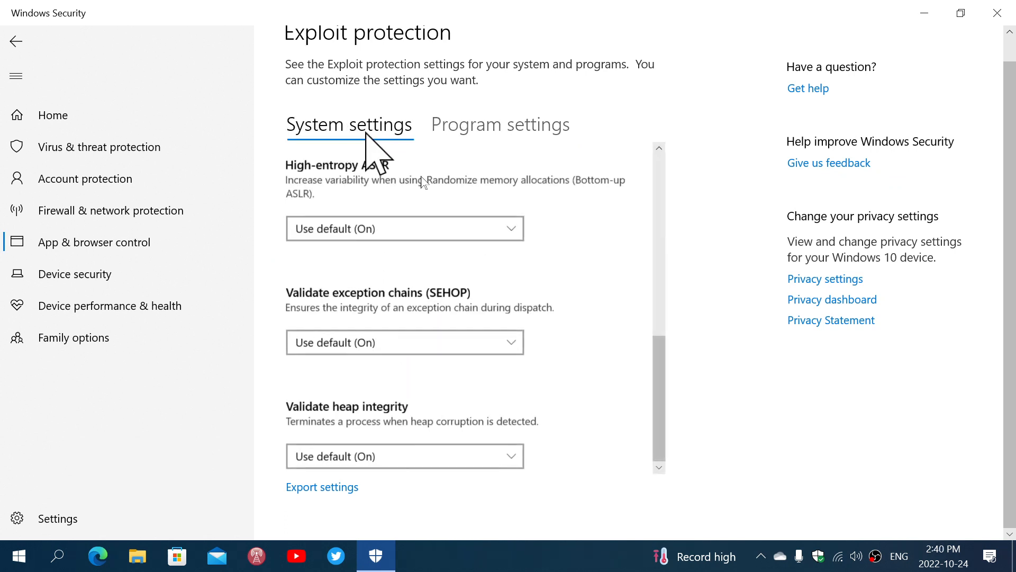
mouse_move(79, 67)
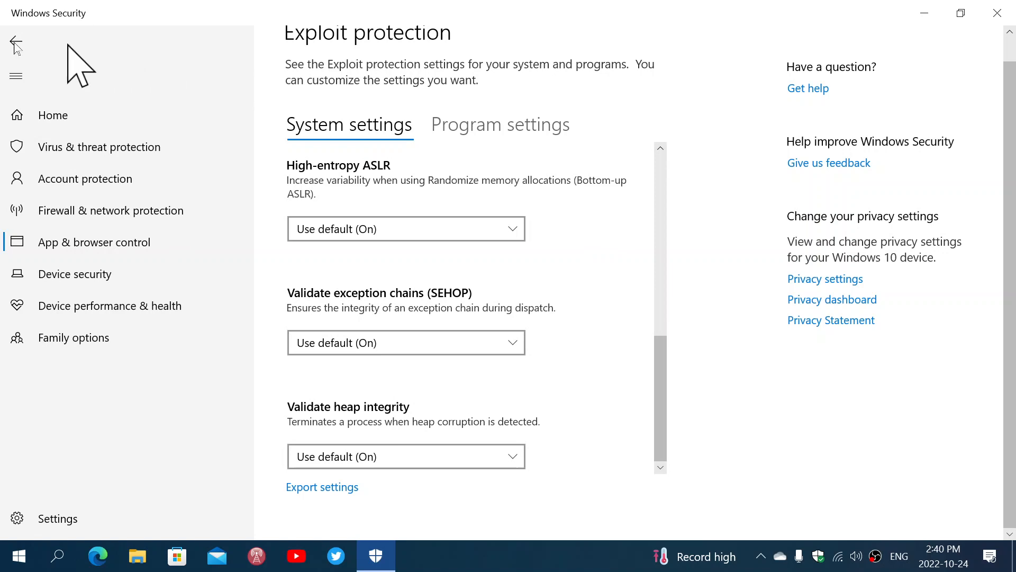
- Go back to App & browser control and close Windows Security to the desktop
left_click(16, 42)
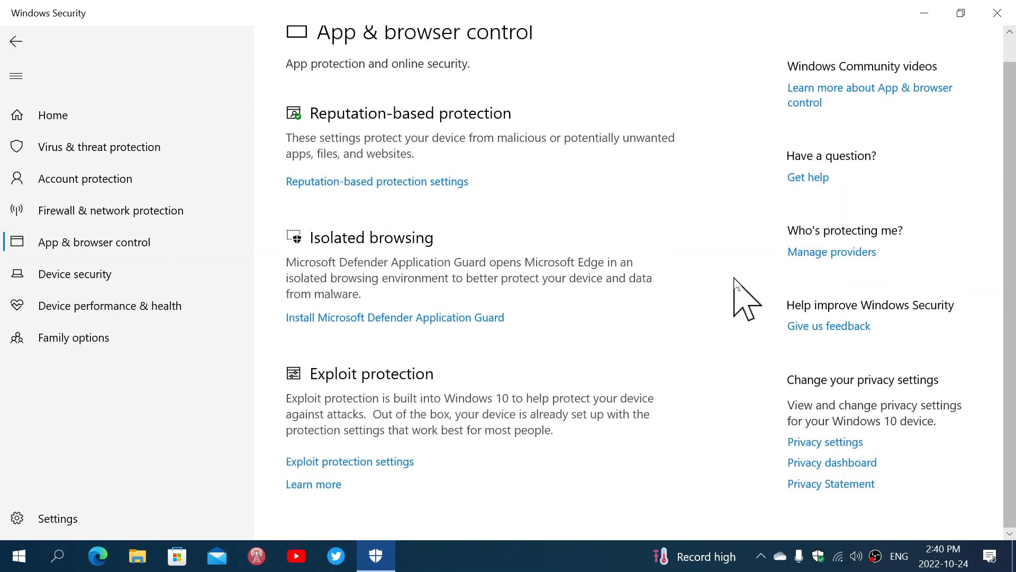
mouse_move(960, 13)
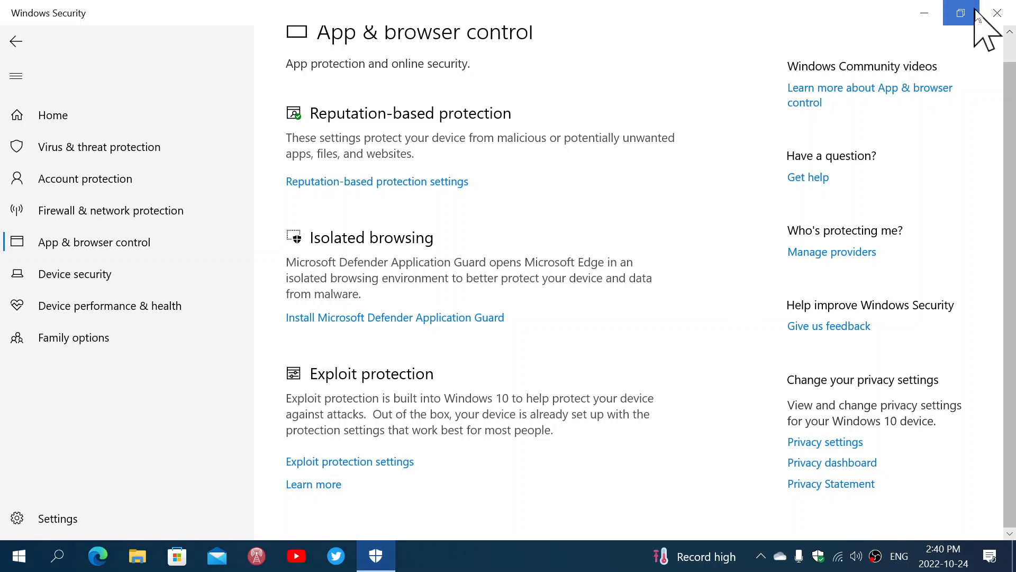
left_click(997, 12)
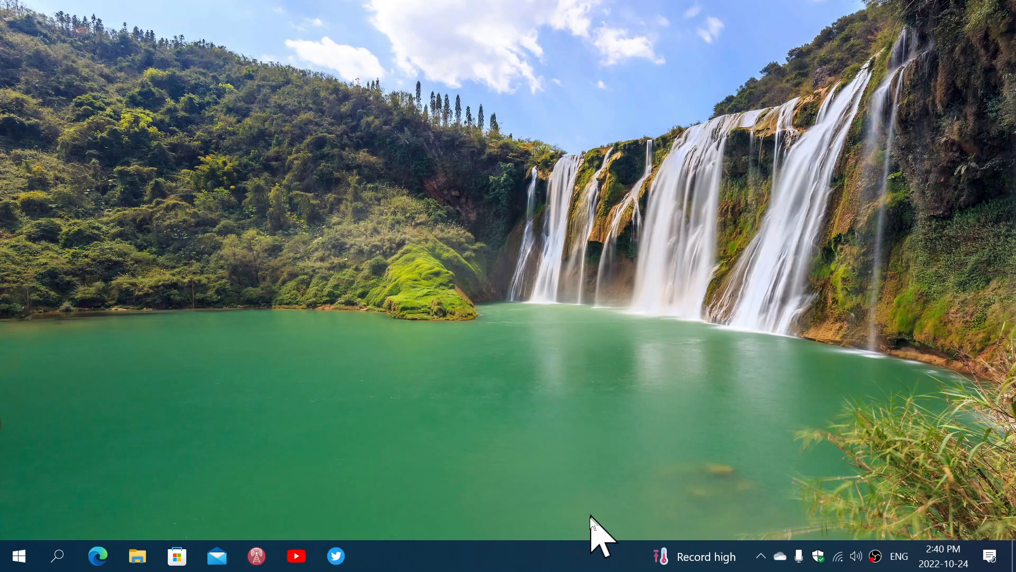
mouse_move(595, 557)
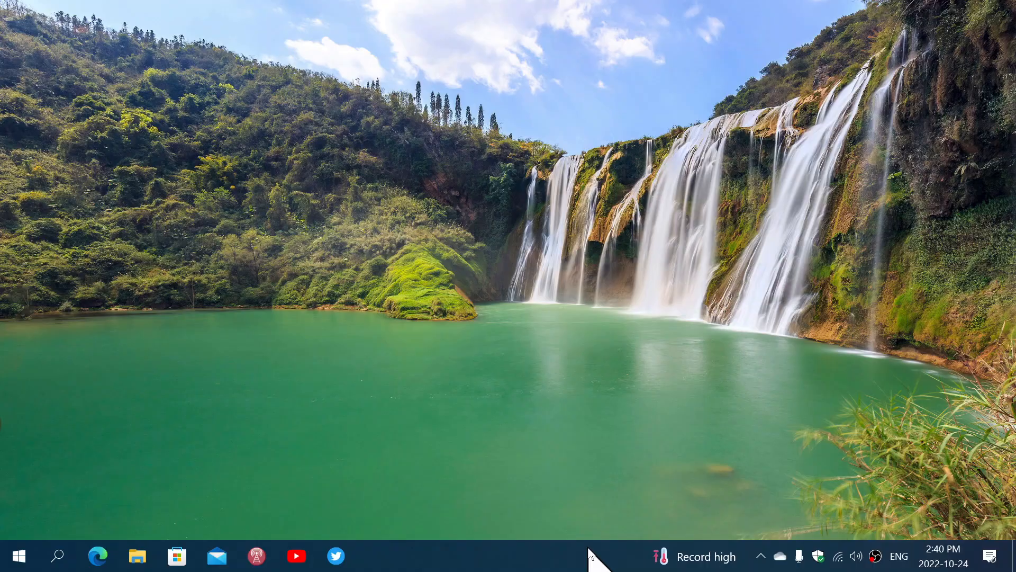